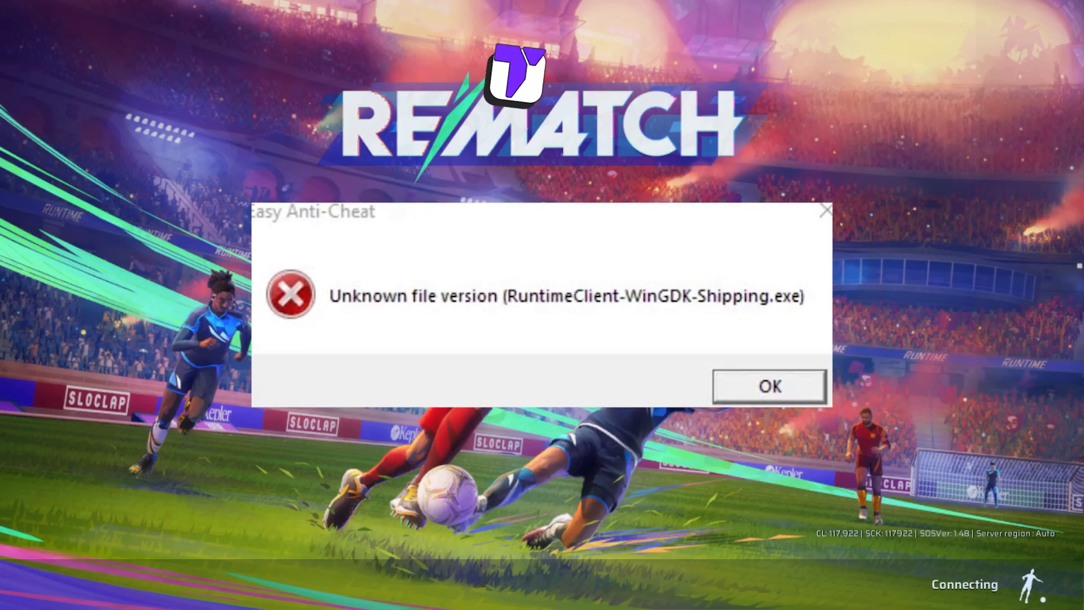
- Acknowledge the Easy Anti-Cheat 'Unknown file version' error with OK
left_click(767, 386)
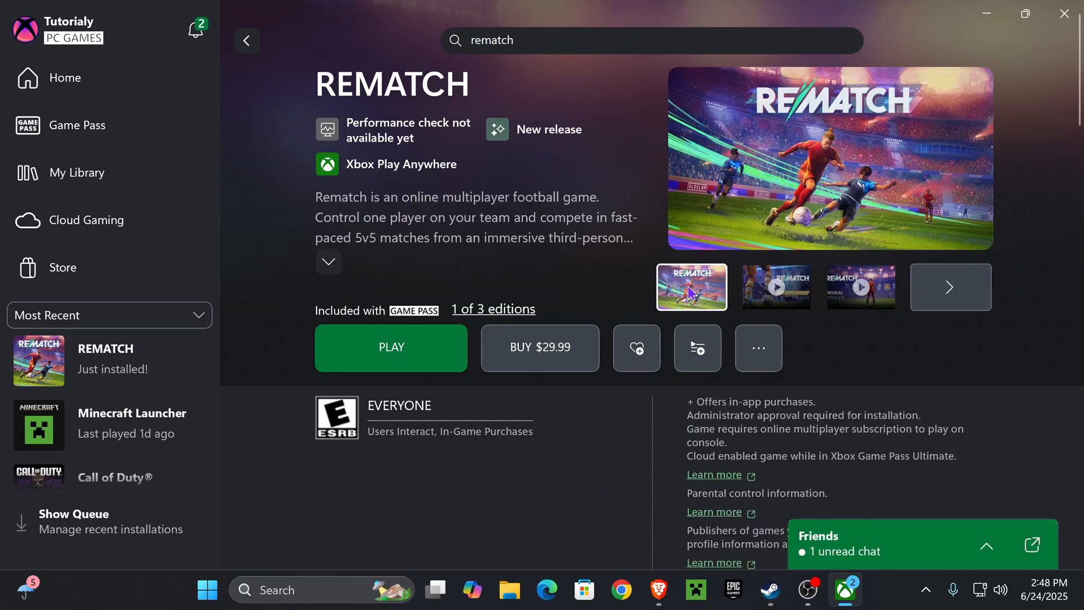
- From REMATCH's Manage files settings, run Verify and Repair and confirm the warning
left_click(757, 347)
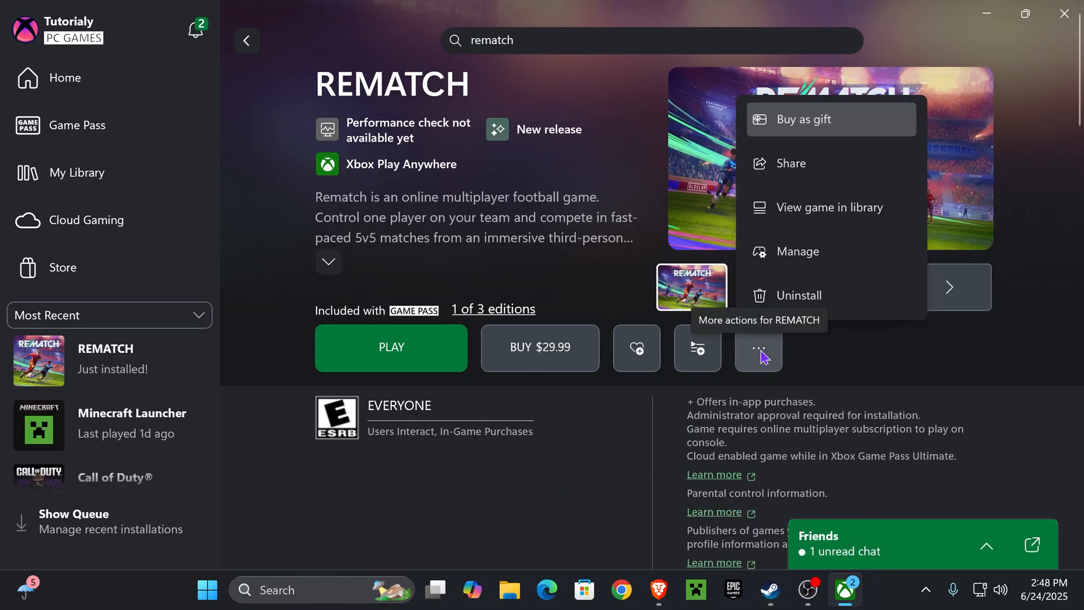
left_click(796, 250)
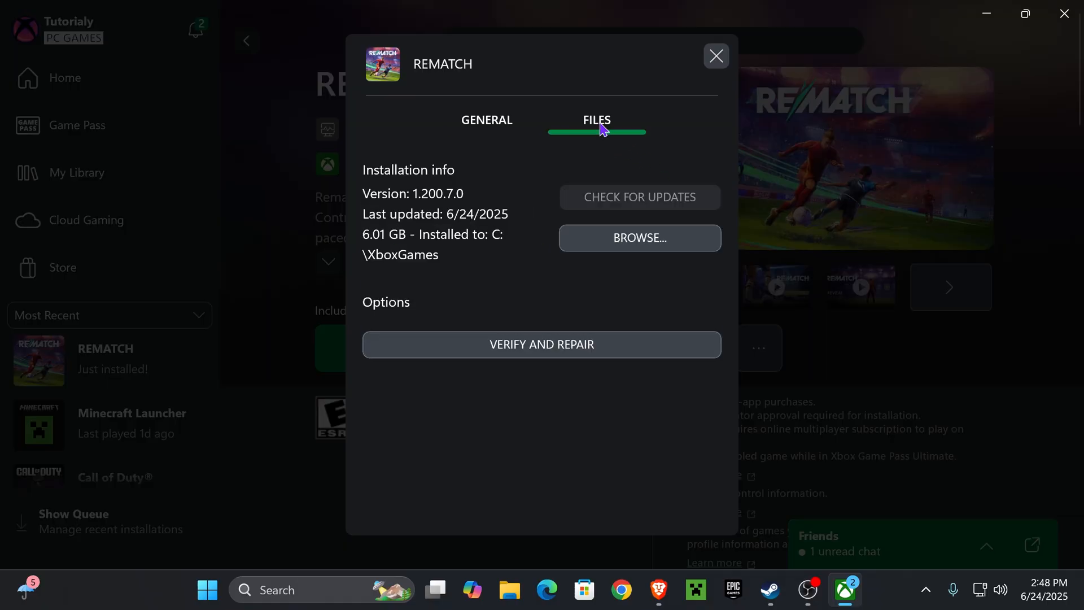
left_click(540, 345)
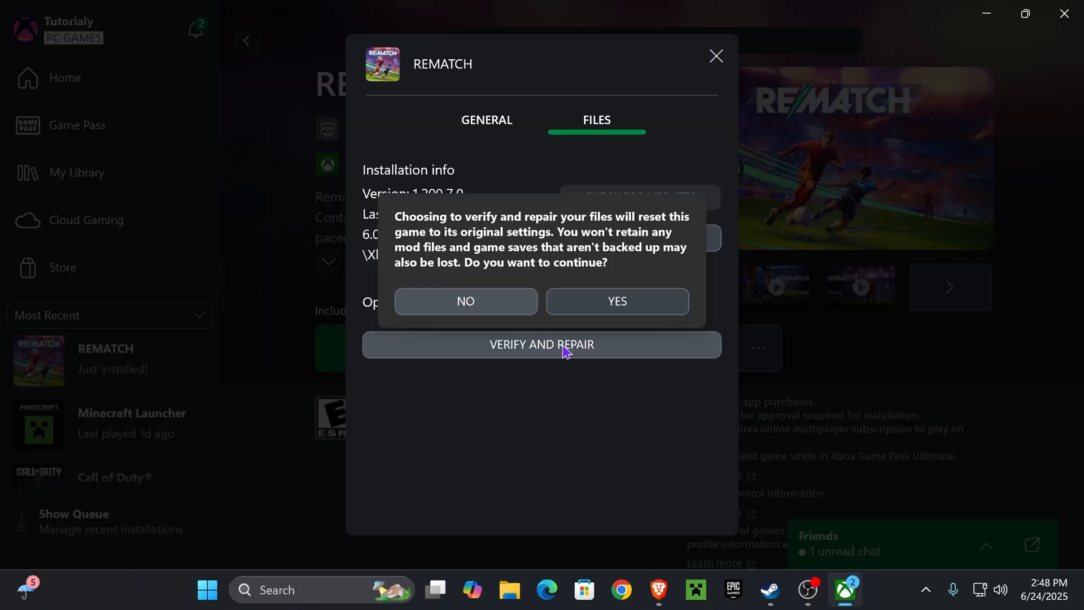
left_click(465, 302)
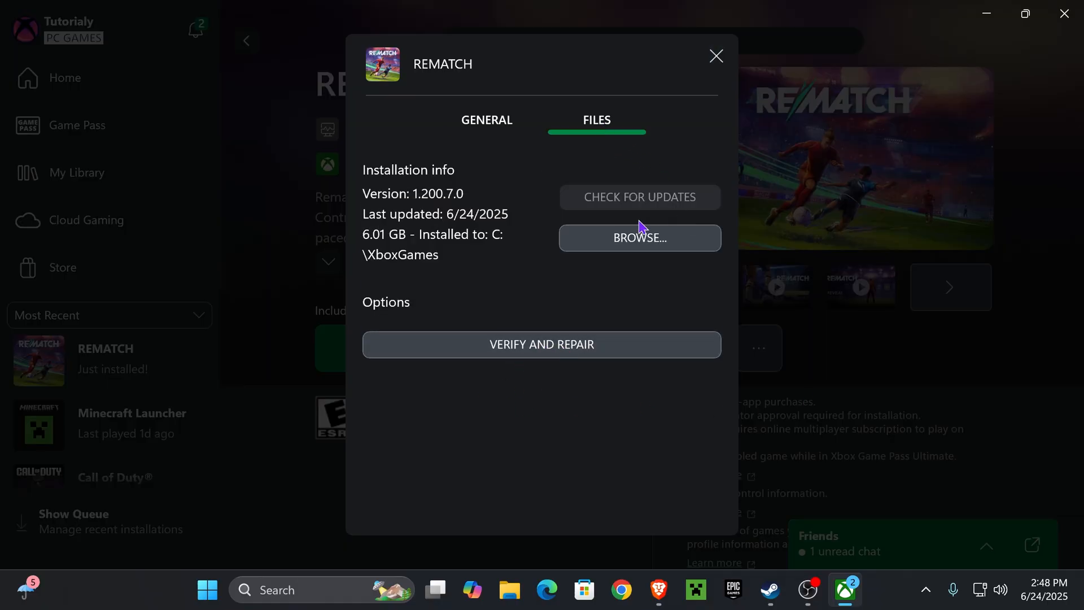
mouse_move(705, 91)
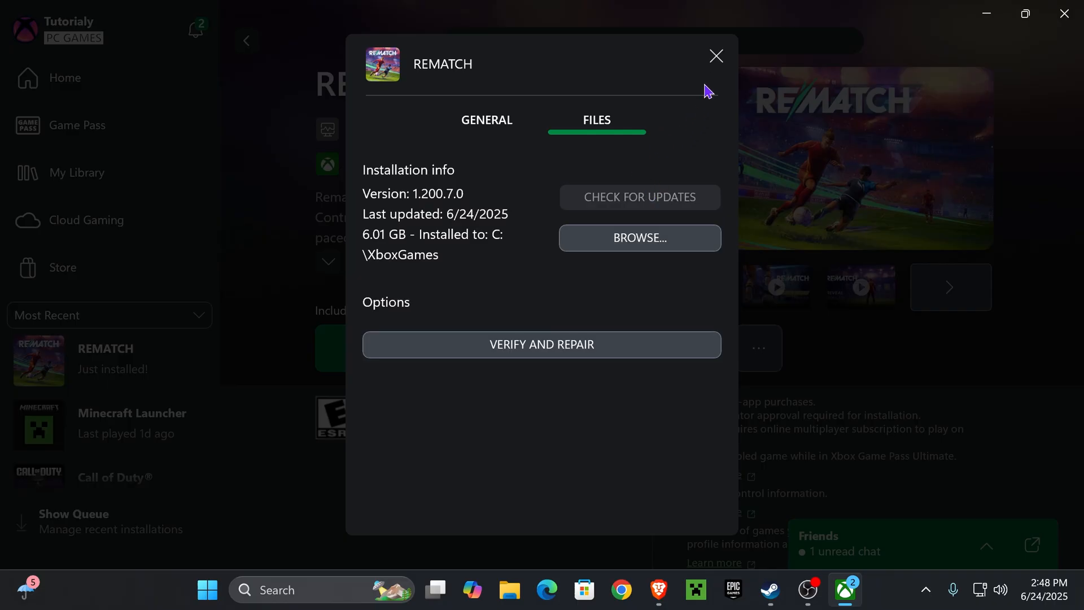
- In Steam's library, show The Sims 4 properties on the Installed Files page
left_click(768, 589)
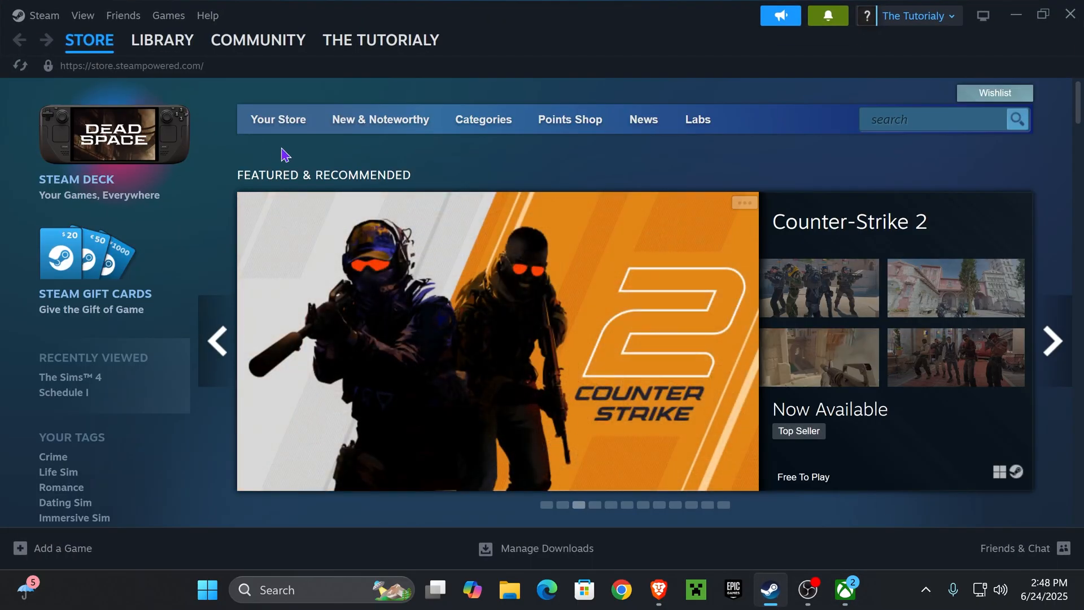
left_click(162, 39)
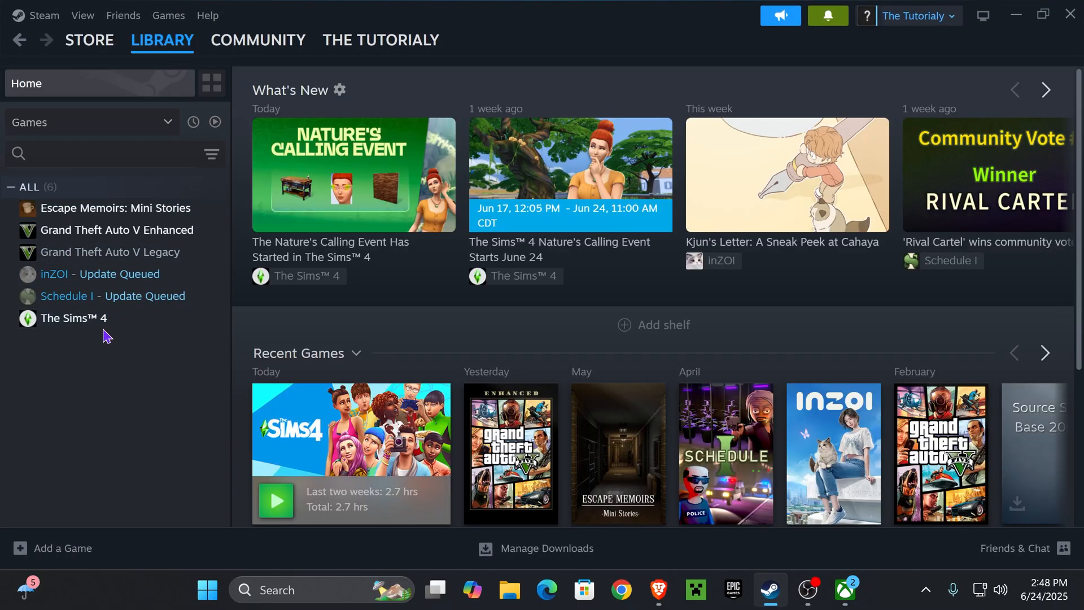
mouse_move(81, 325)
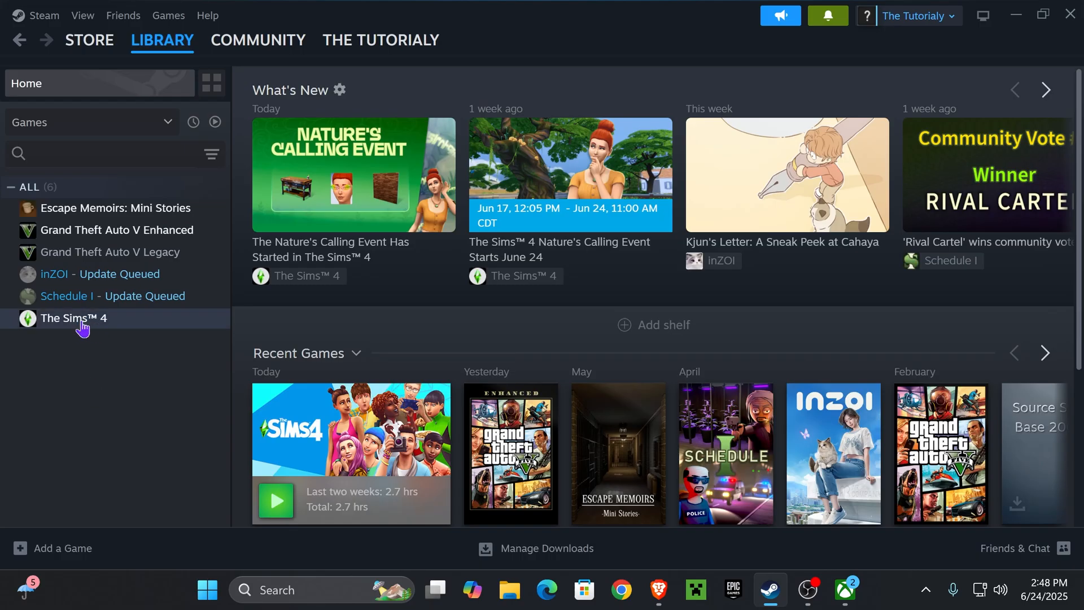
right_click(75, 319)
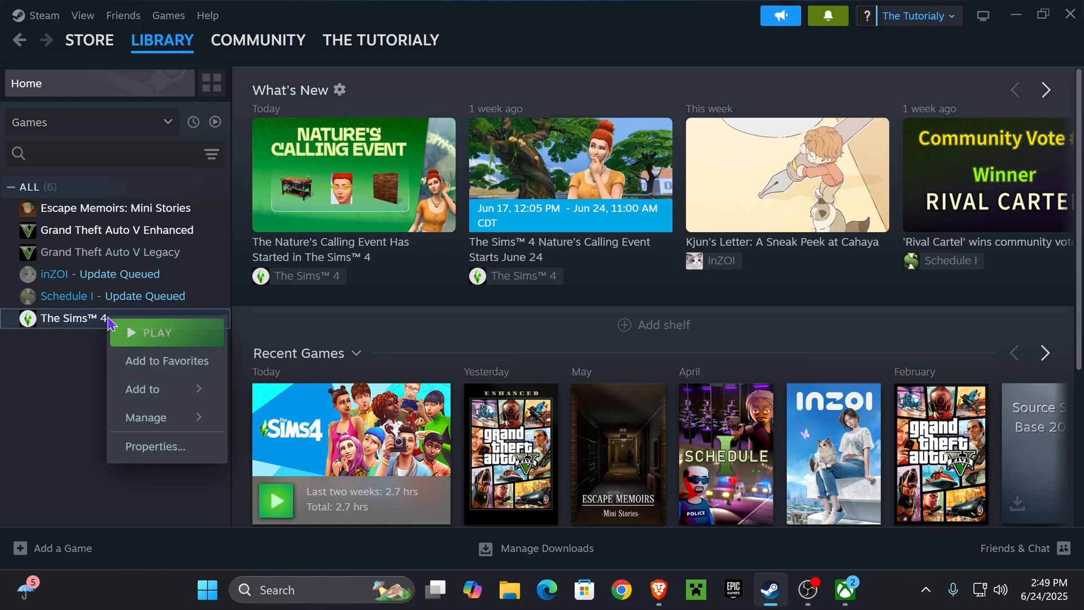
left_click(155, 446)
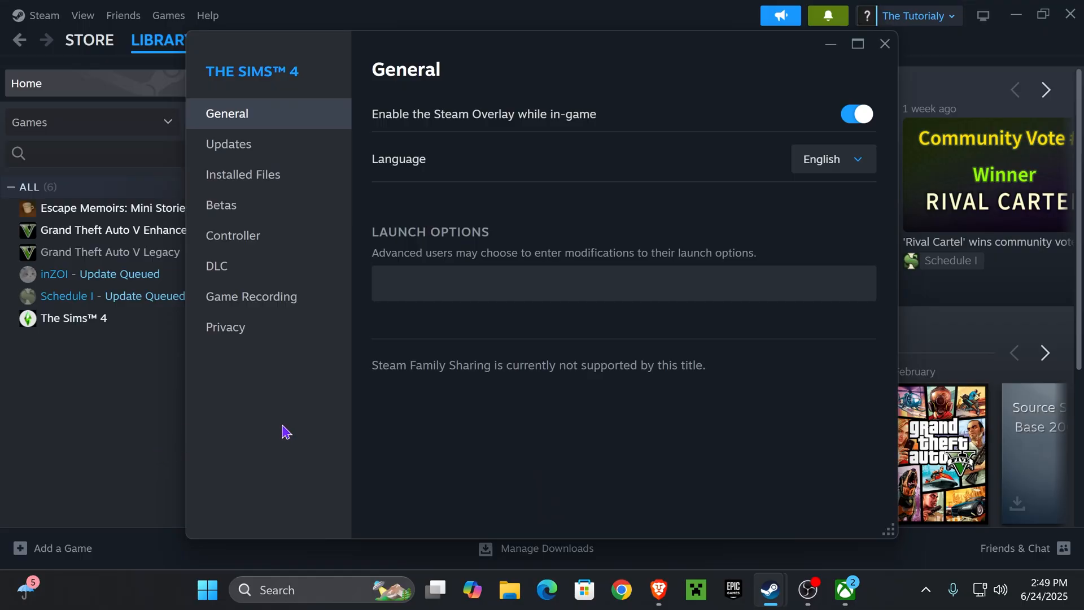
left_click(243, 174)
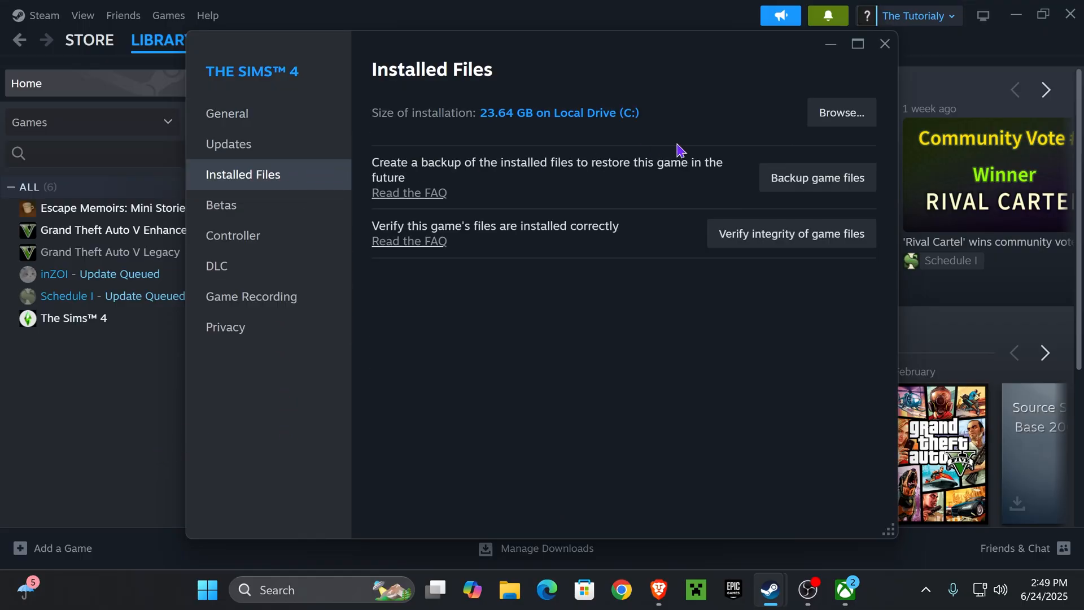
mouse_move(837, 241)
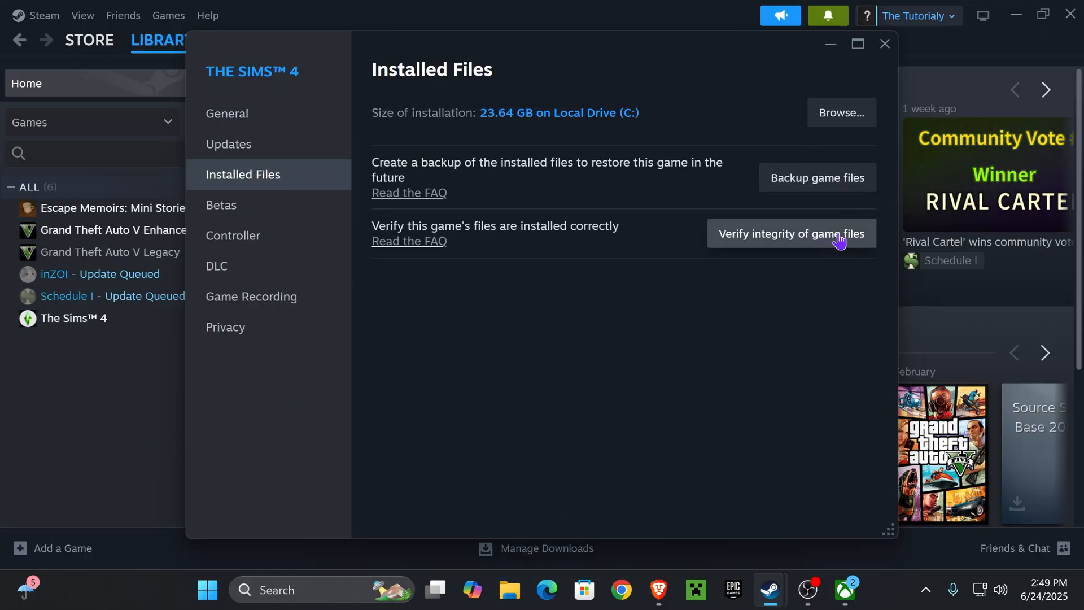
mouse_move(443, 244)
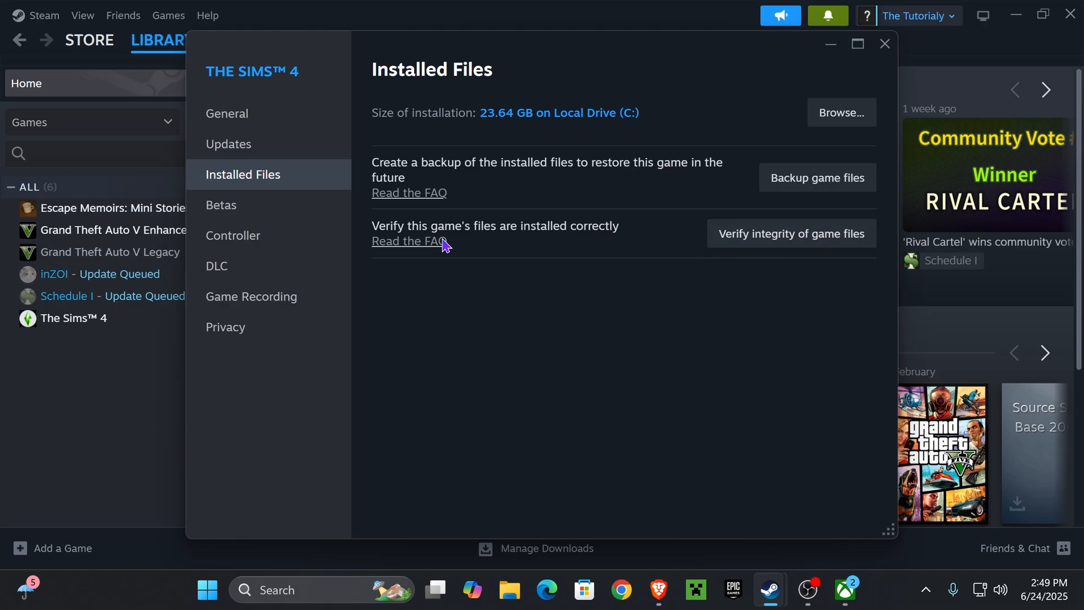
- Return to the Xbox app and bring up the NVIDIA app's Drivers page
left_click(845, 589)
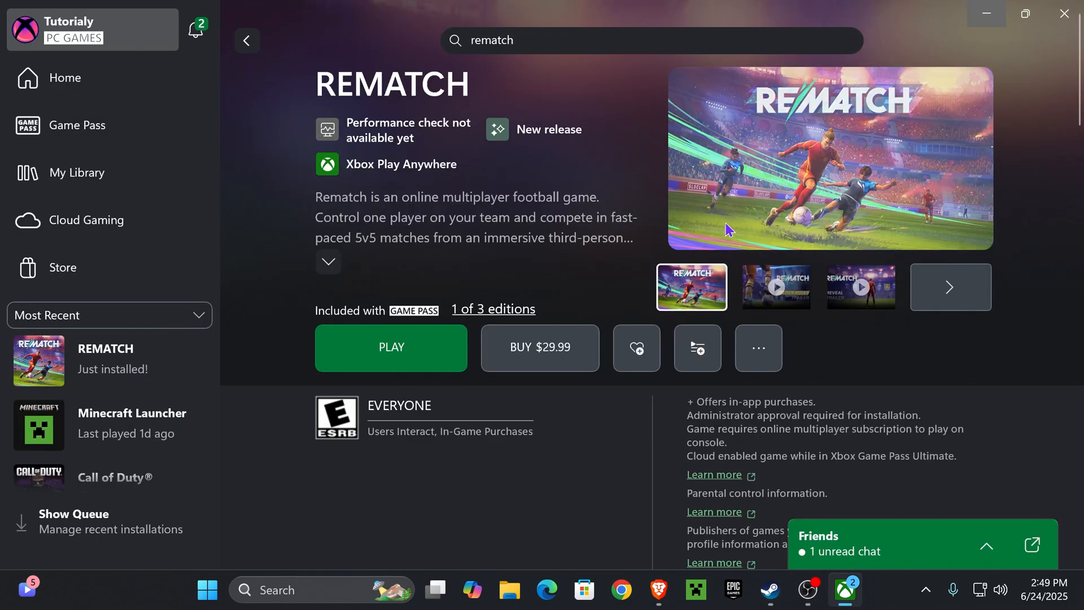
mouse_move(1029, 283)
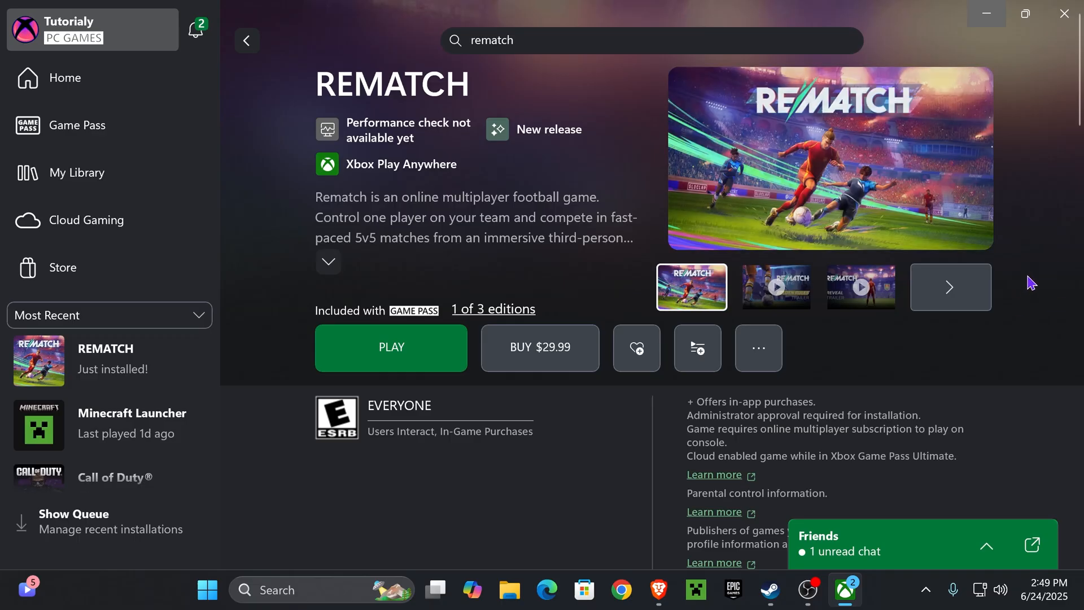
left_click(844, 590)
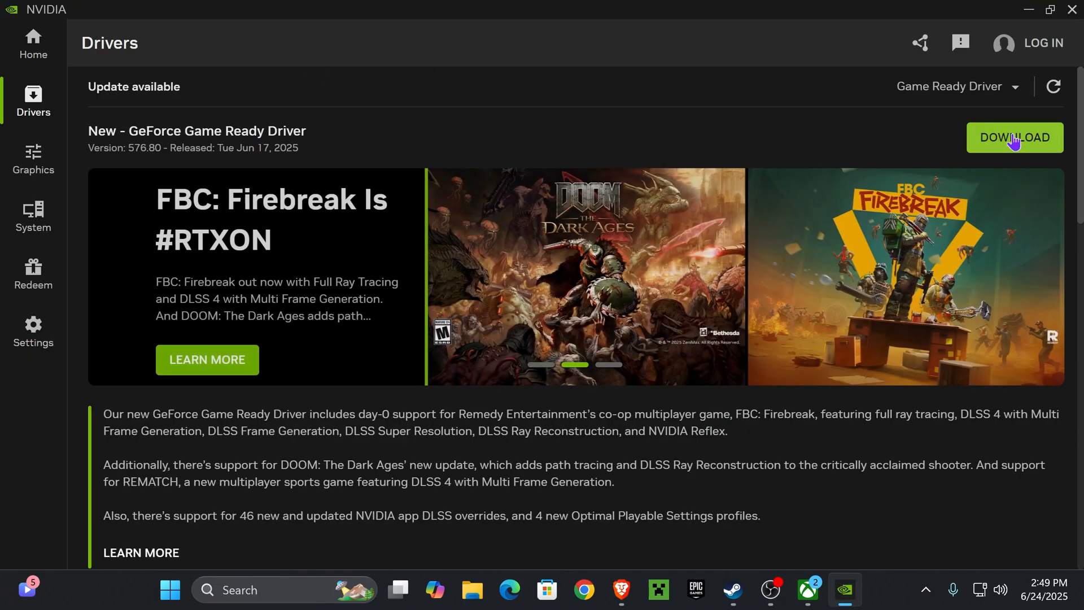
mouse_move(441, 178)
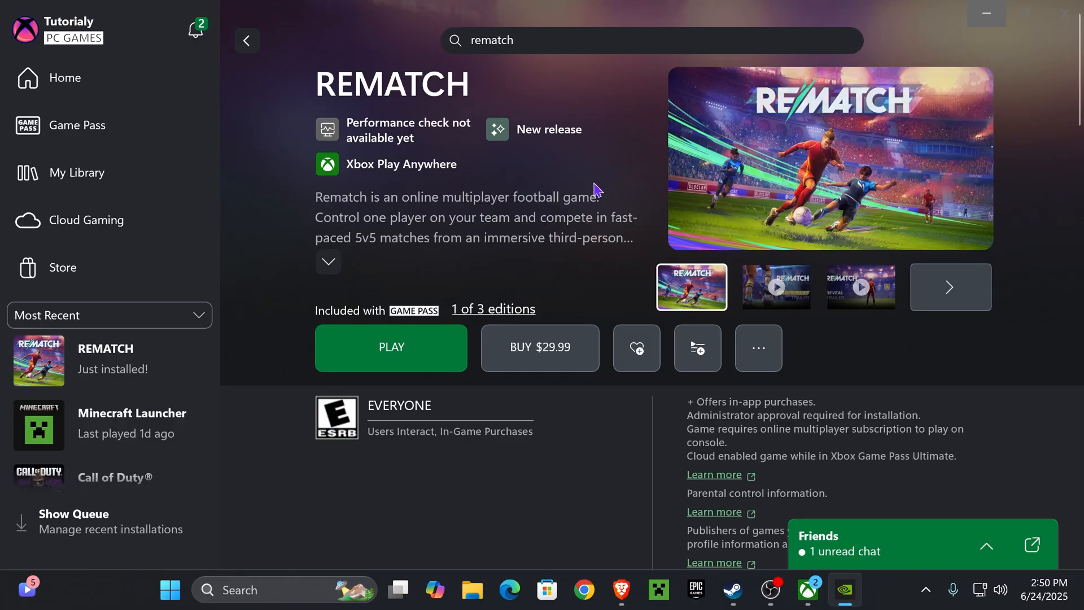
mouse_move(546, 137)
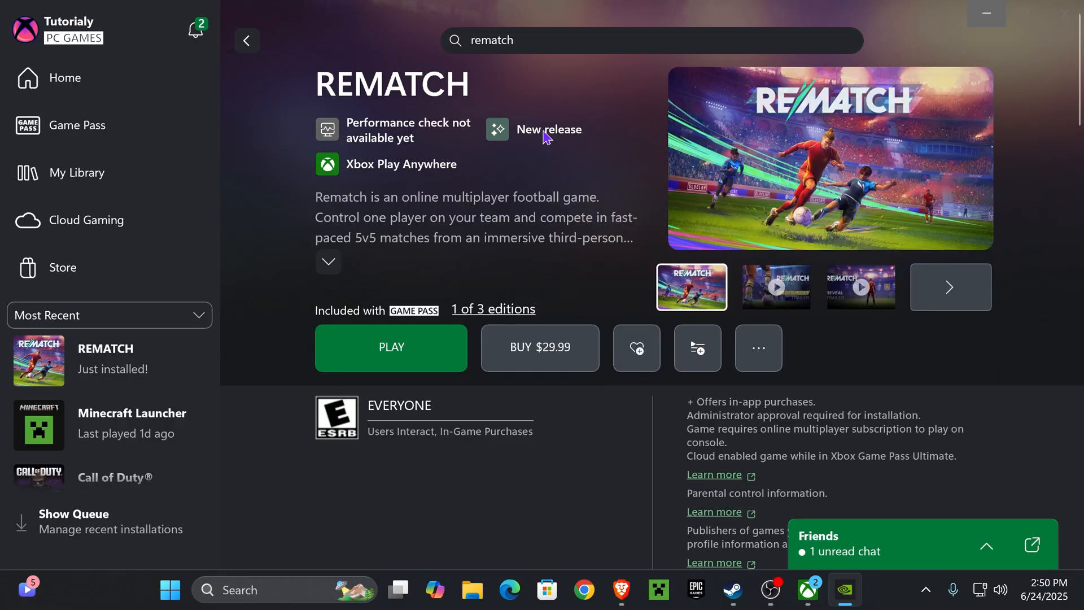
mouse_move(557, 229)
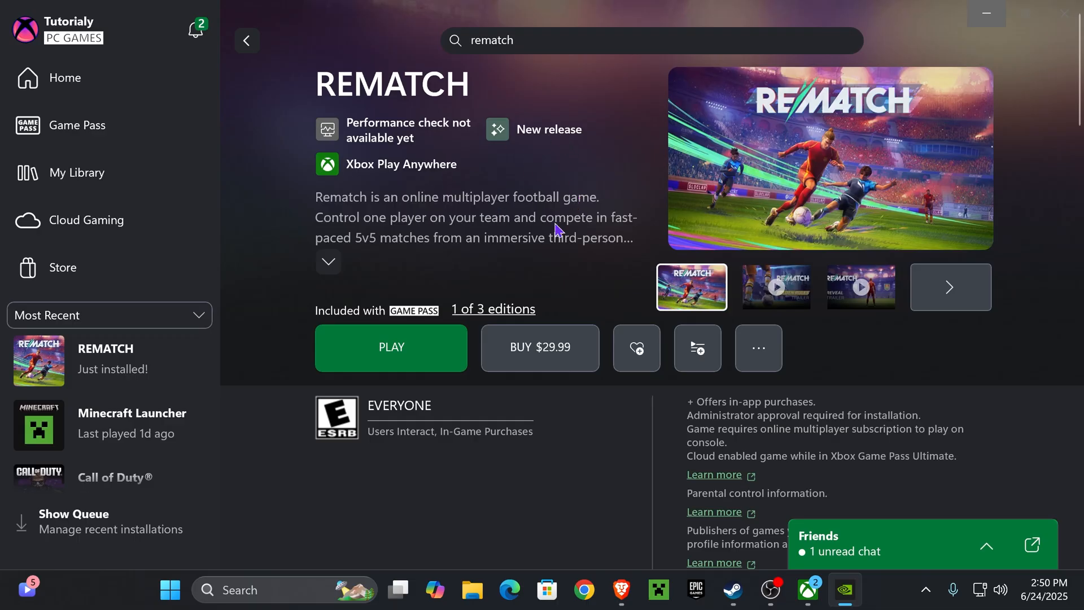
- Show REMATCH's more-actions menu on its Xbox app store page
left_click(757, 348)
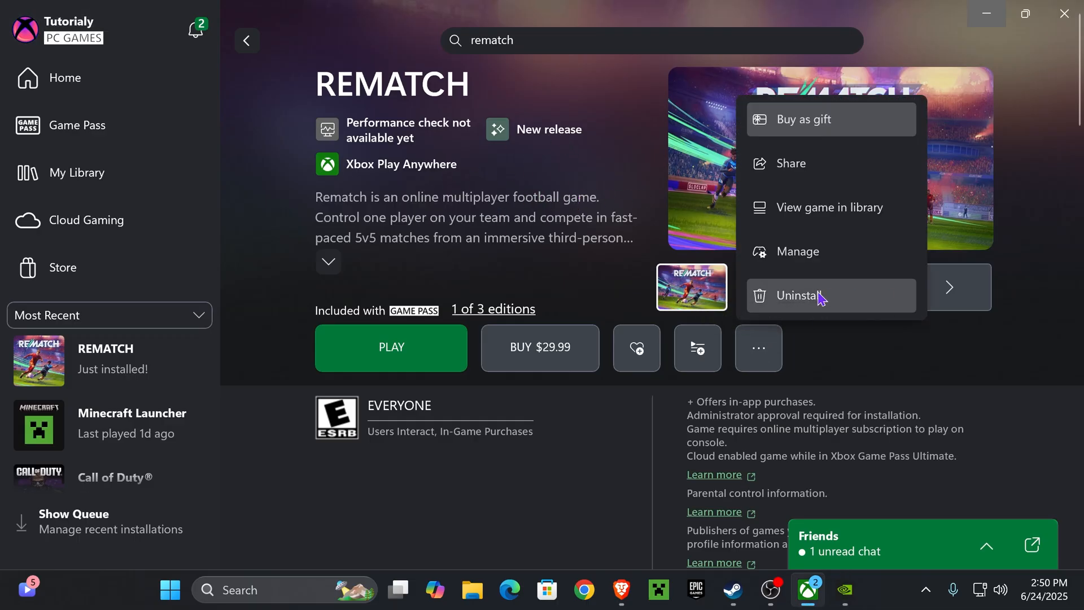
mouse_move(540, 336)
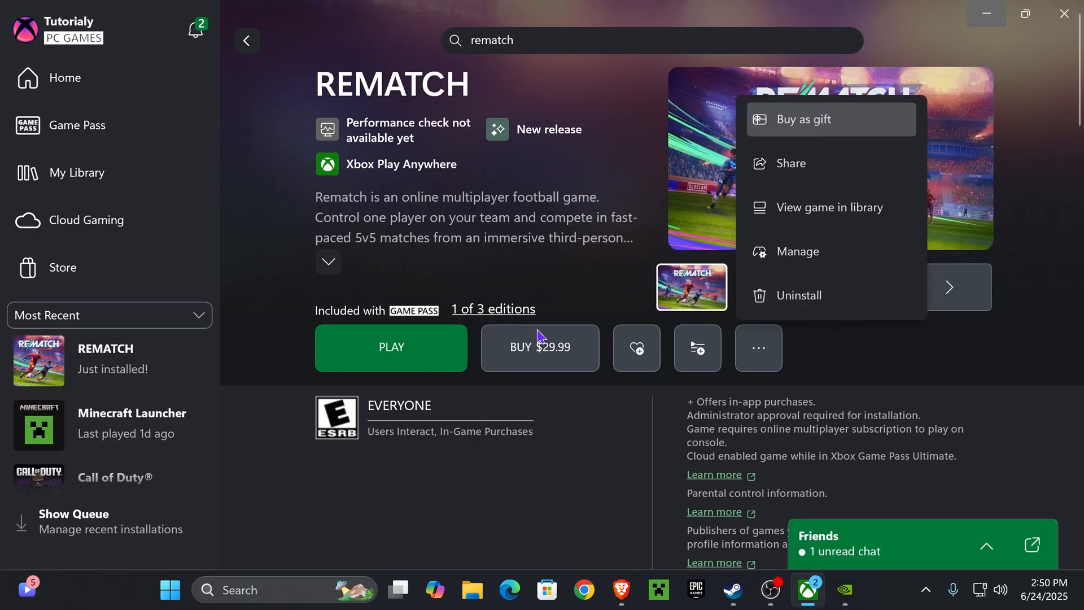
- View This PC's drives in File Explorer, then return to the REMATCH page
left_click(472, 589)
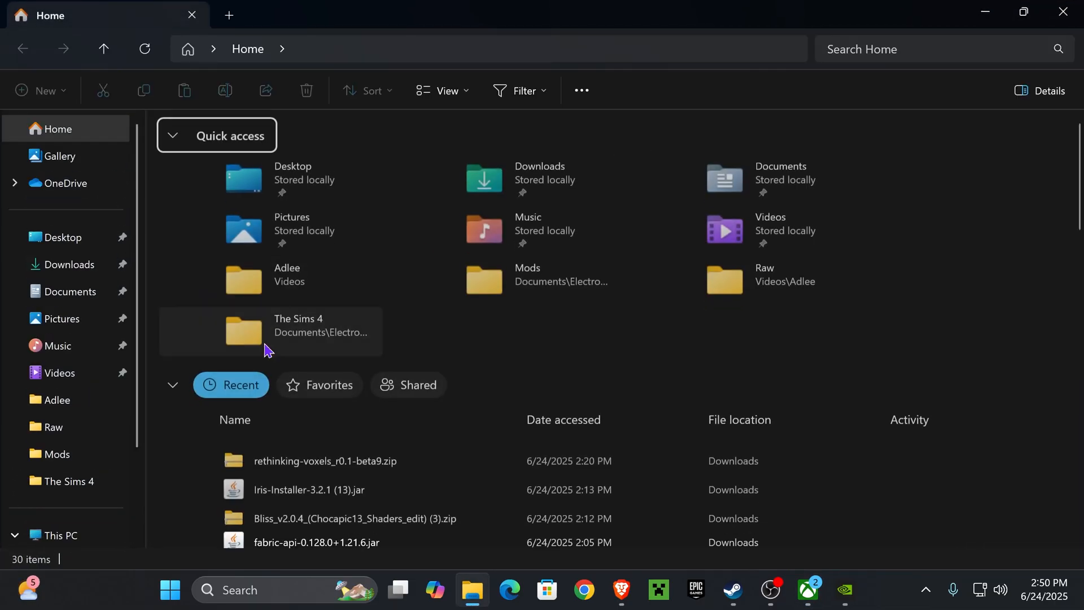
left_click(61, 534)
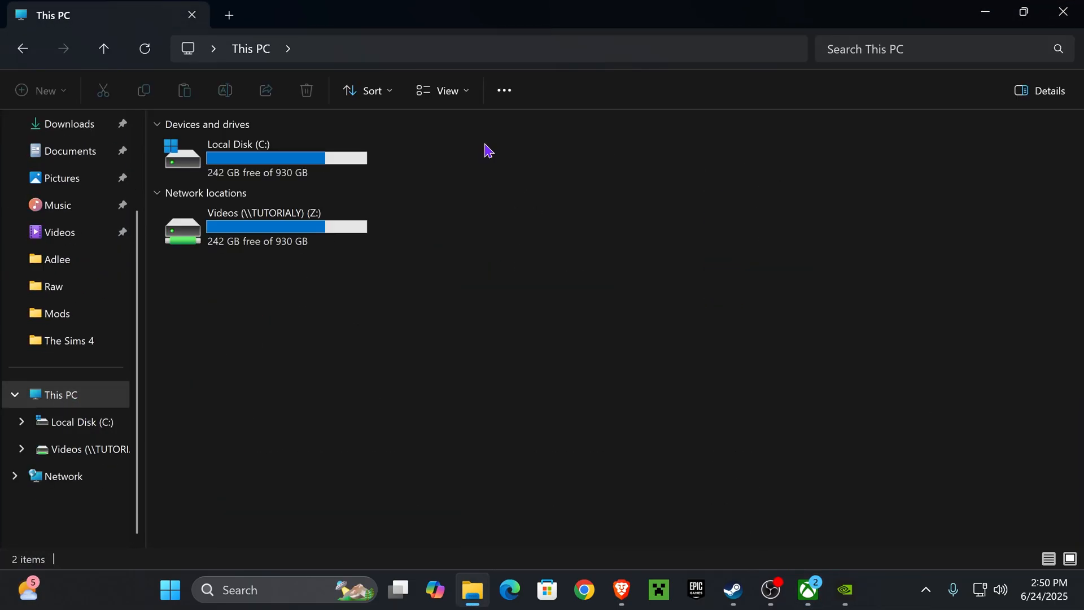
left_click(263, 158)
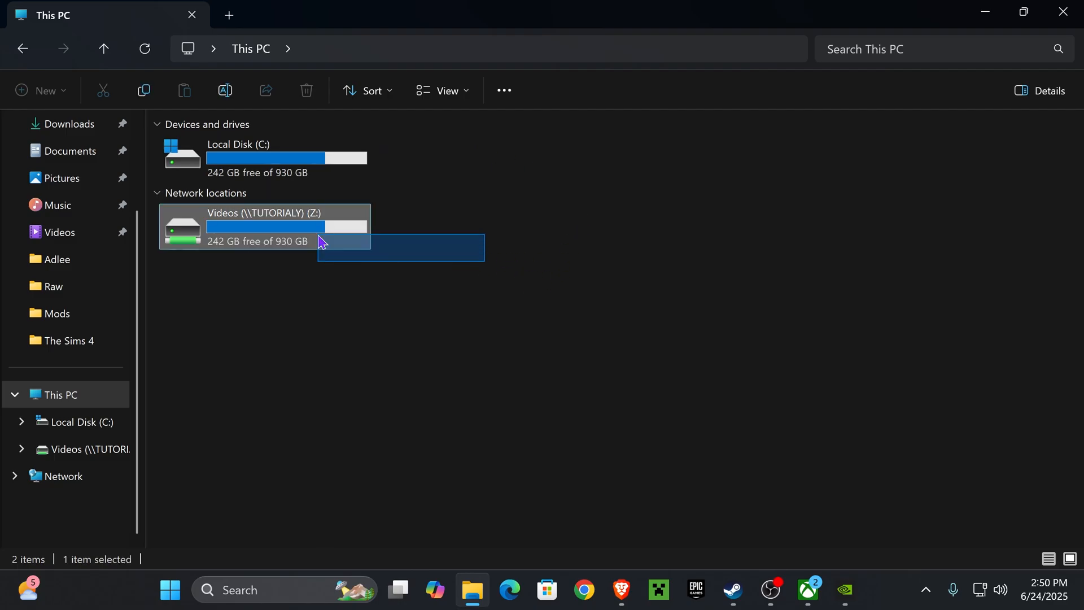
left_click(524, 284)
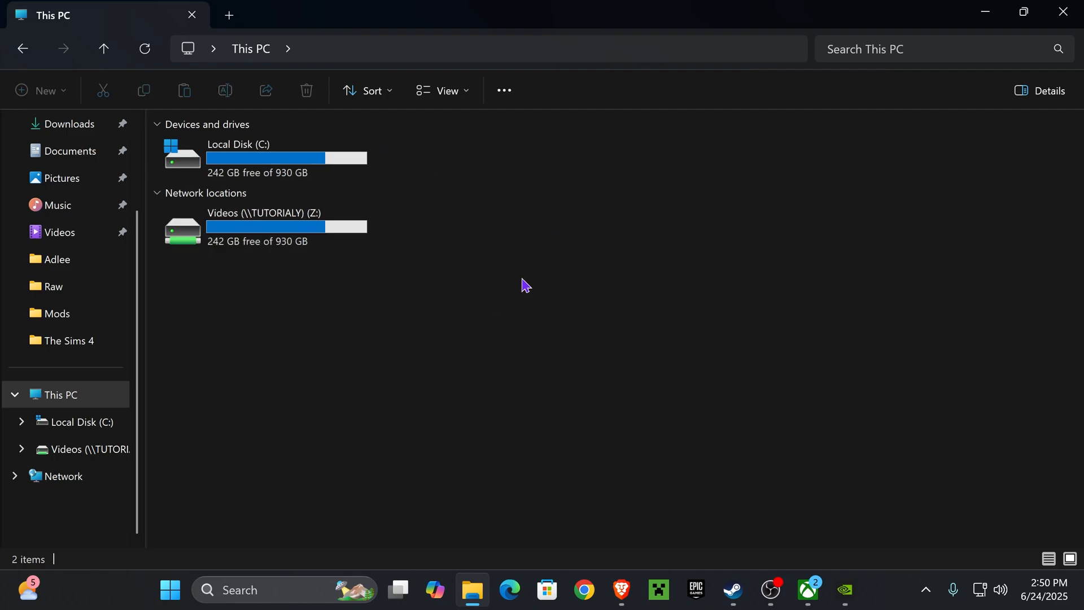
scroll("up", 3)
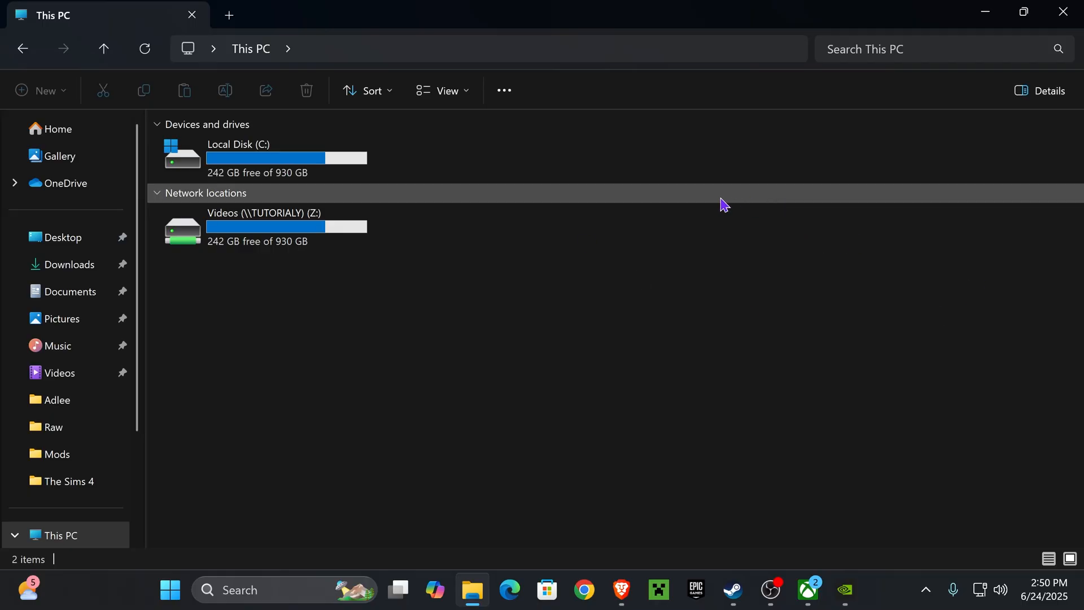
left_click(808, 589)
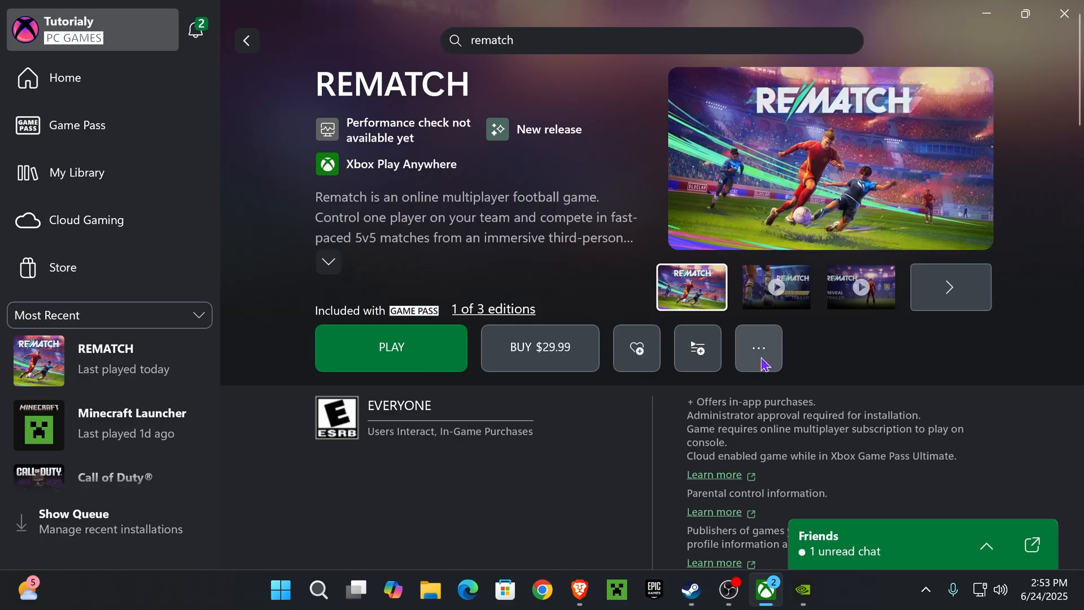
- Browse Rematch's install folder C:\XboxGames\Rematch\Content via Manage > Files
left_click(758, 348)
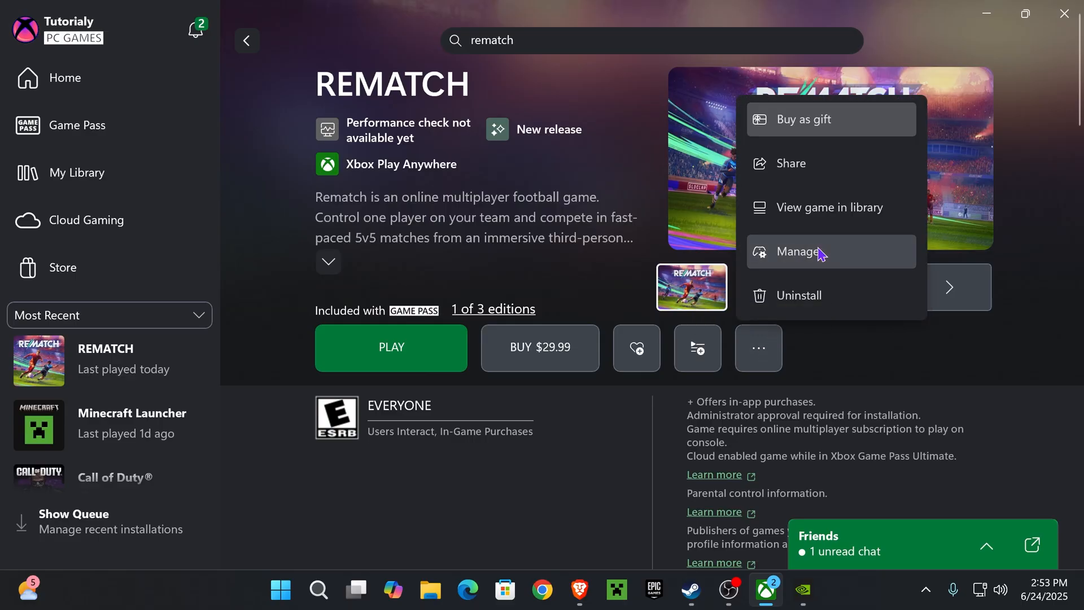
left_click(803, 250)
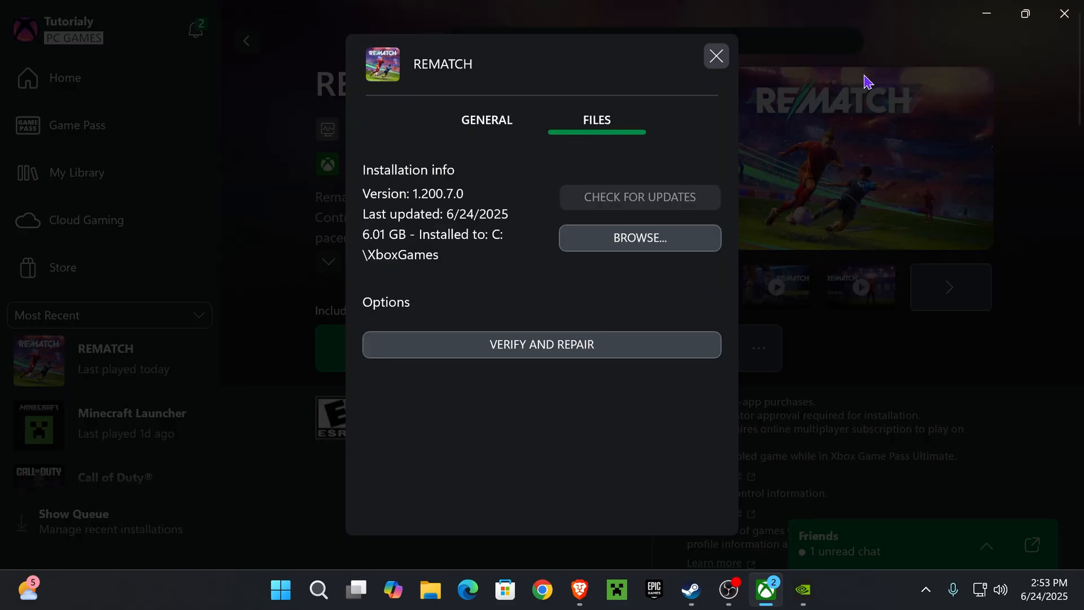
mouse_move(729, 174)
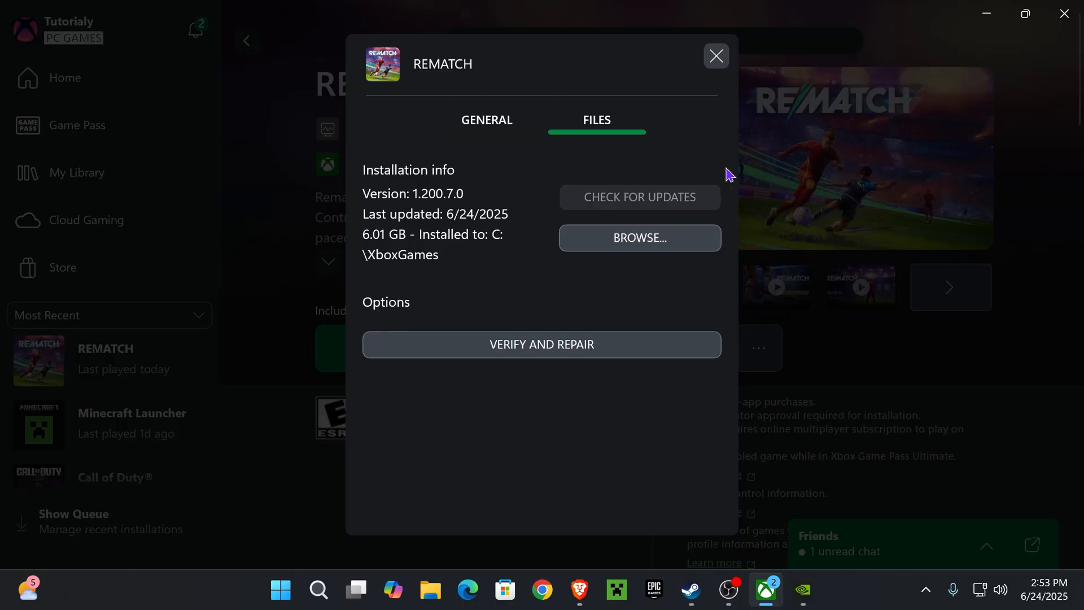
mouse_move(637, 238)
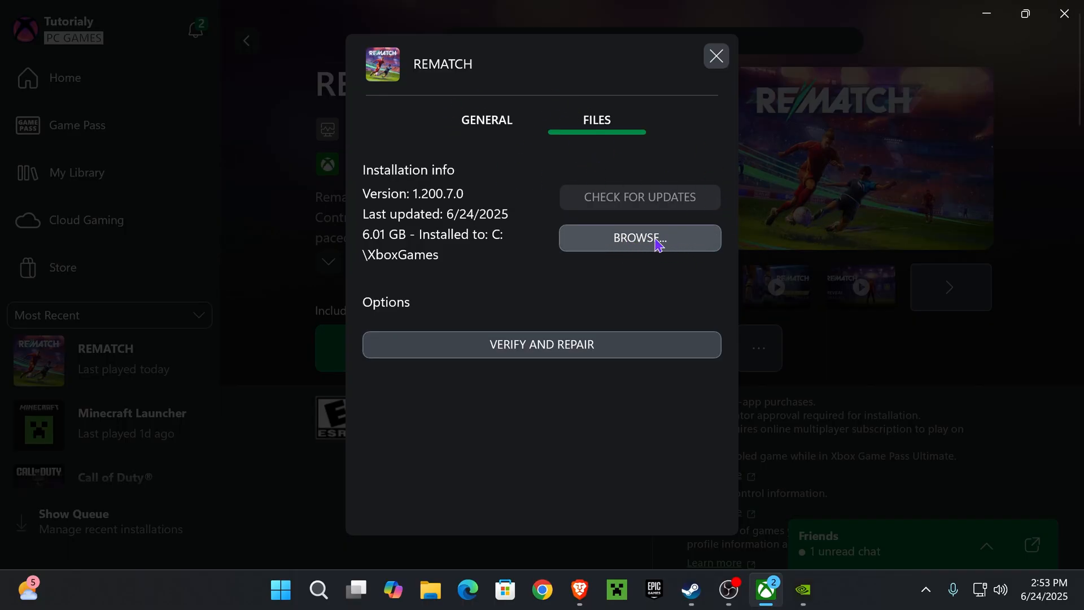
left_click(638, 238)
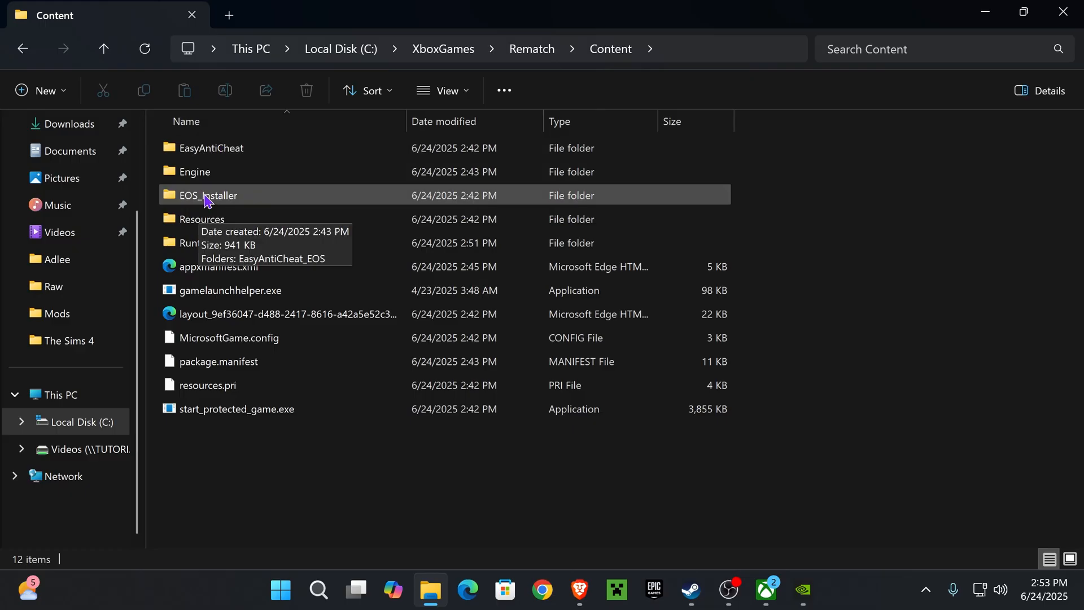
mouse_move(230, 203)
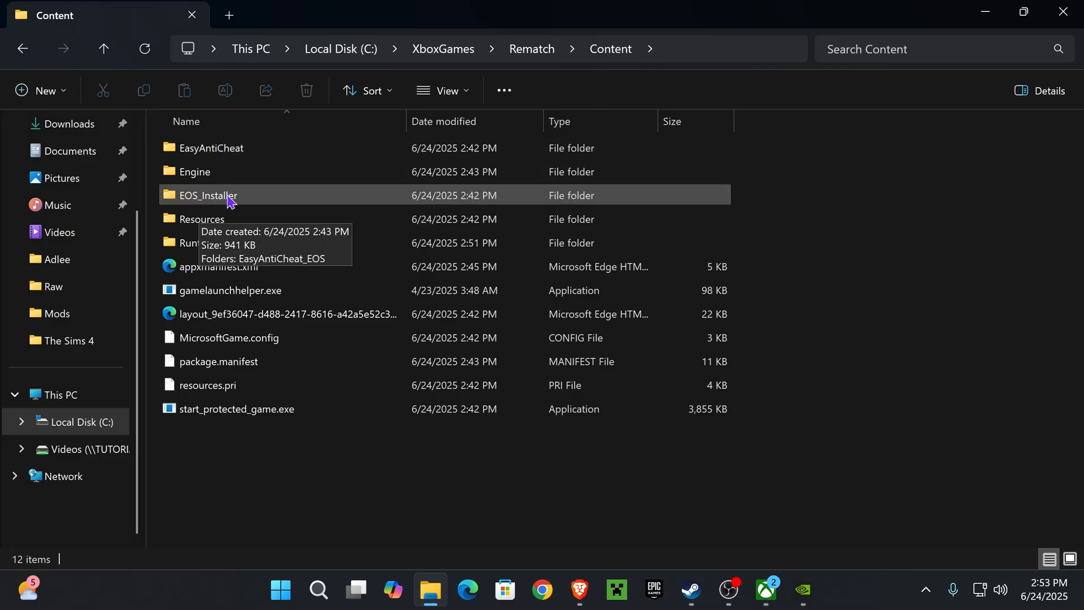
- Inside EOS_Installer\EasyAntiCheat_EOS, create a shortcut to EasyAntiCheat_EOS_Setup.exe
double_click(208, 195)
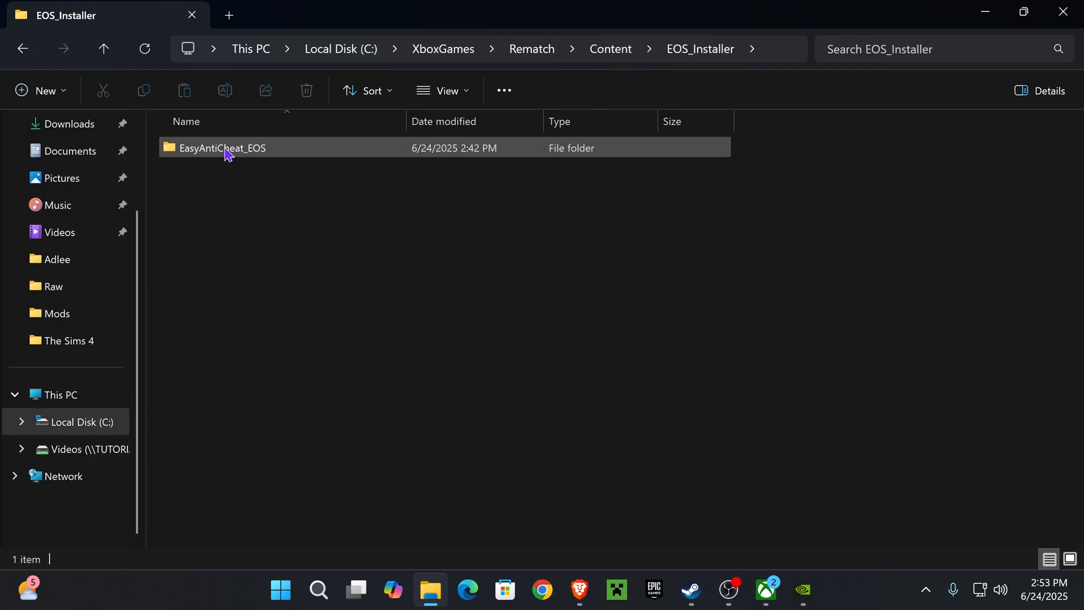
double_click(221, 147)
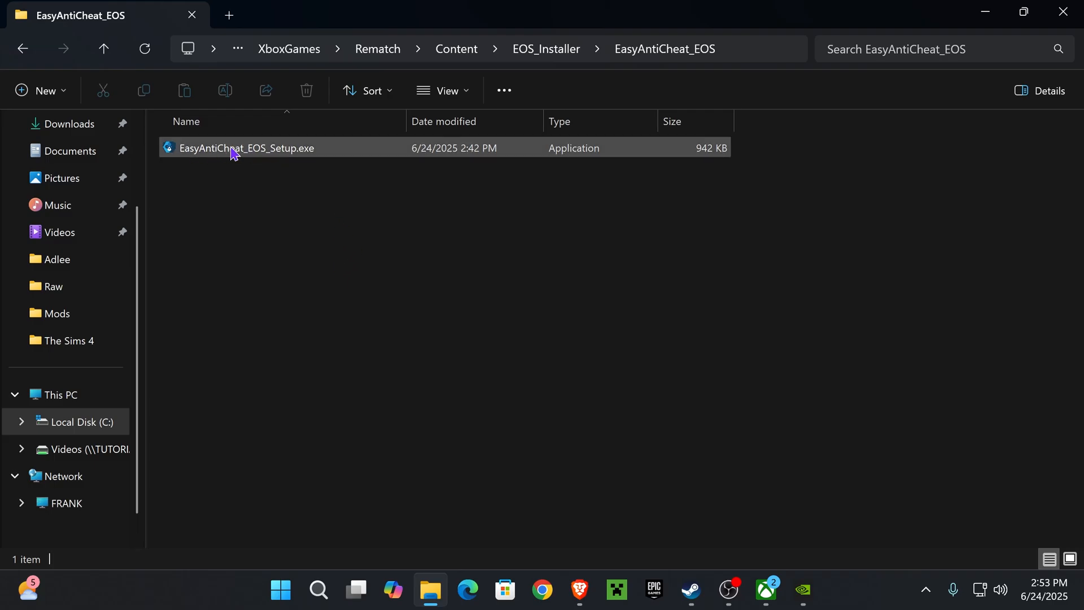
right_click(245, 148)
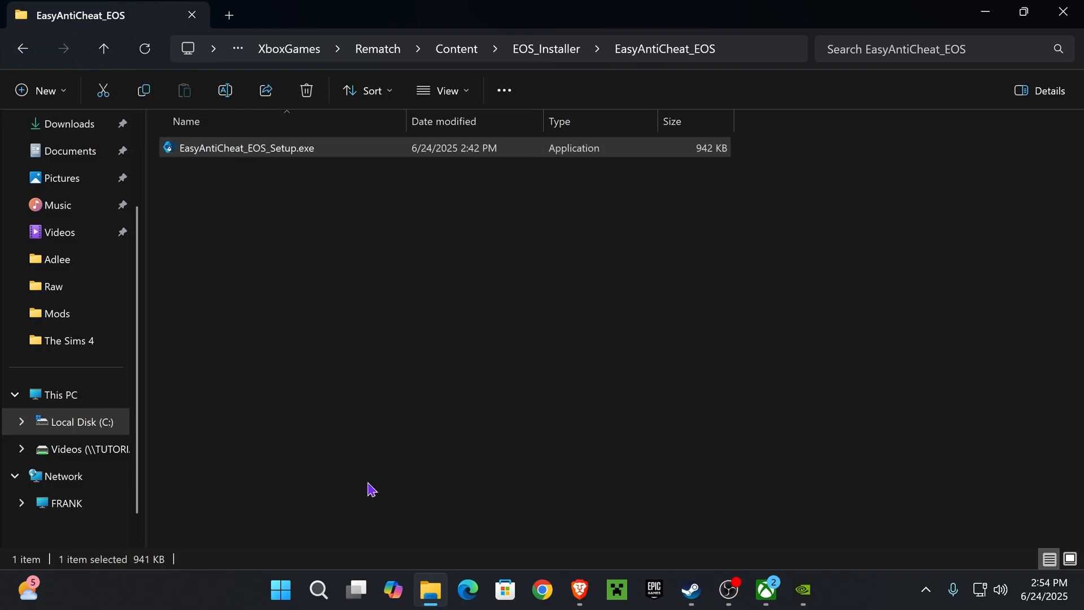
right_click(245, 146)
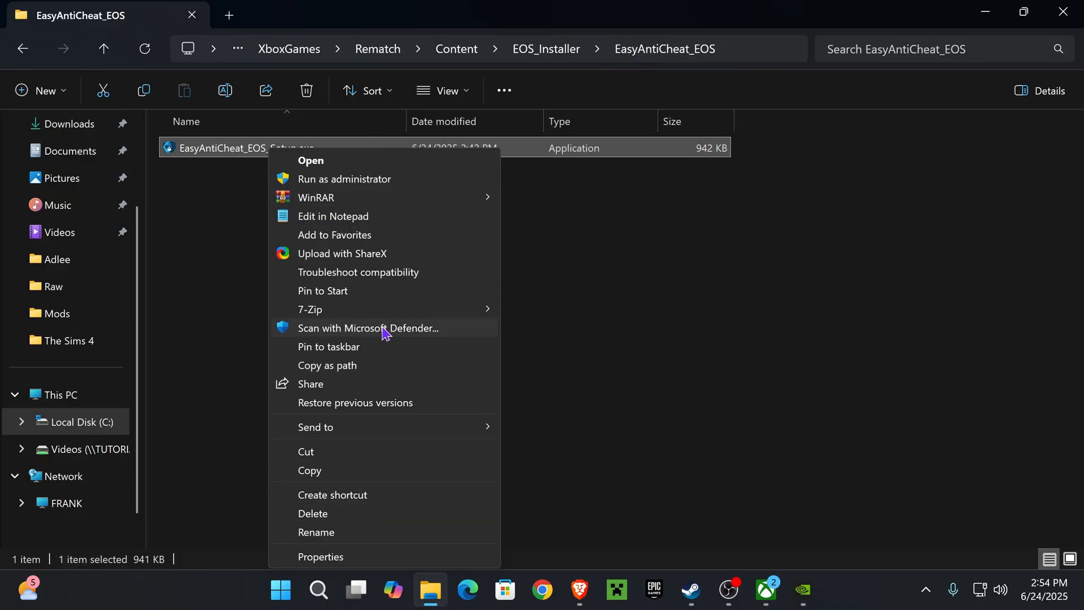
left_click(332, 495)
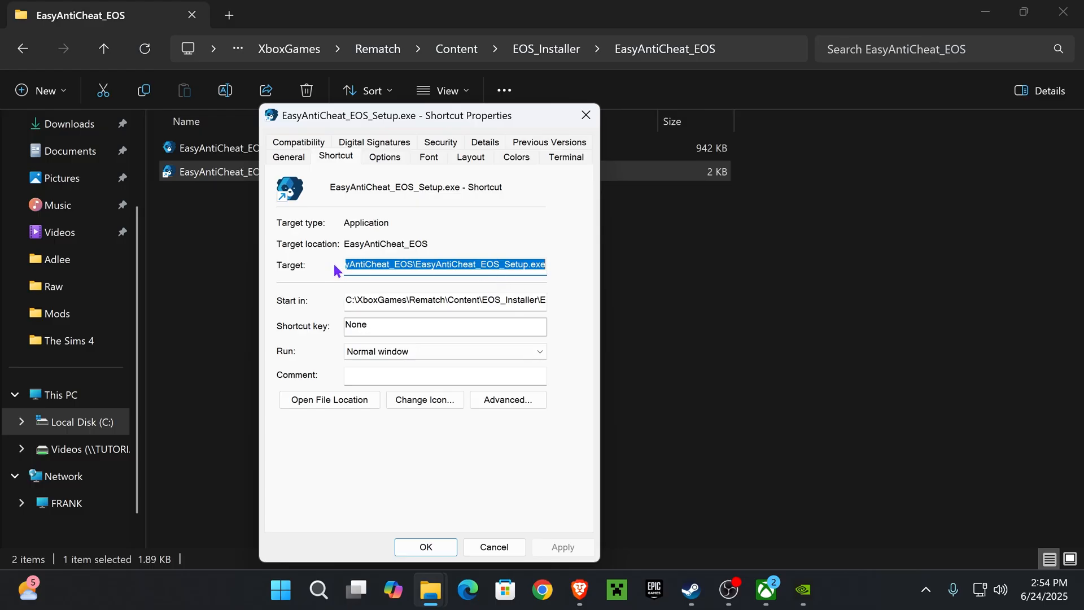
- Append the "repair" argument to the shortcut's Target path and apply it
left_click(527, 267)
type(" \"")
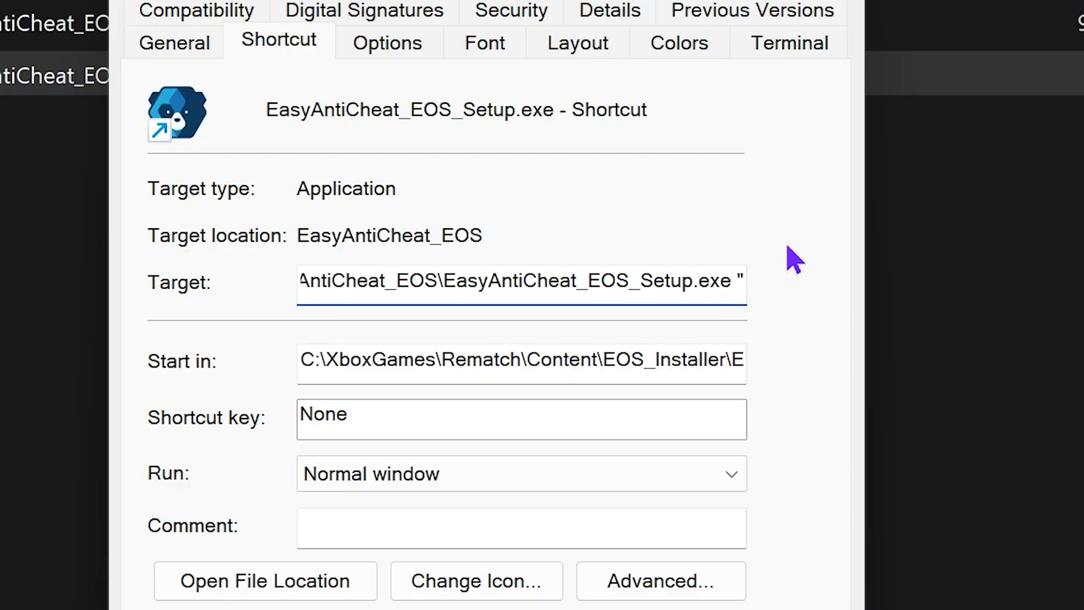
type("repair")
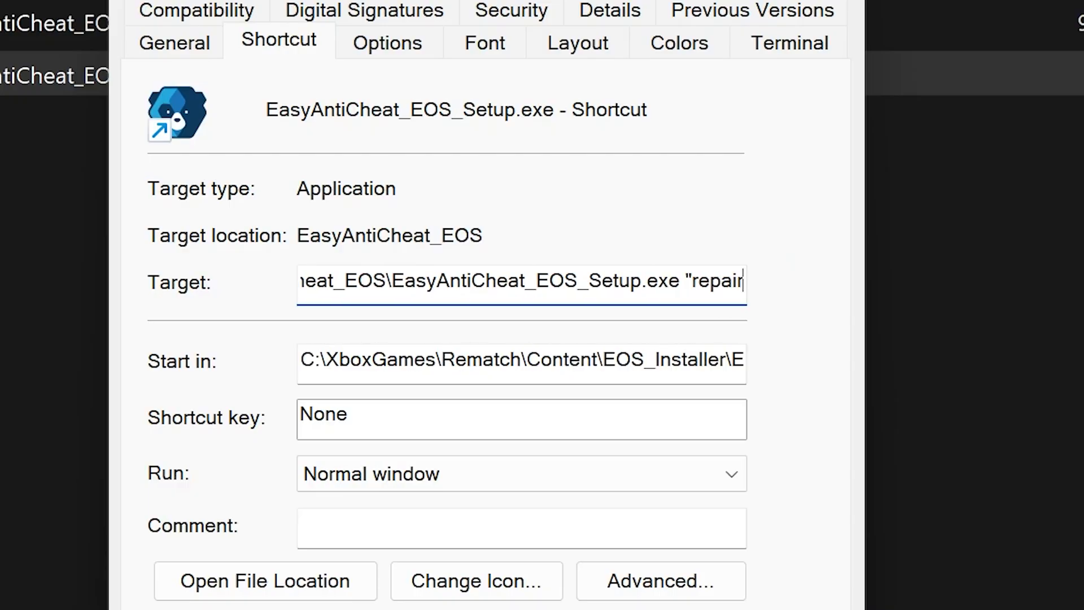
type("\"")
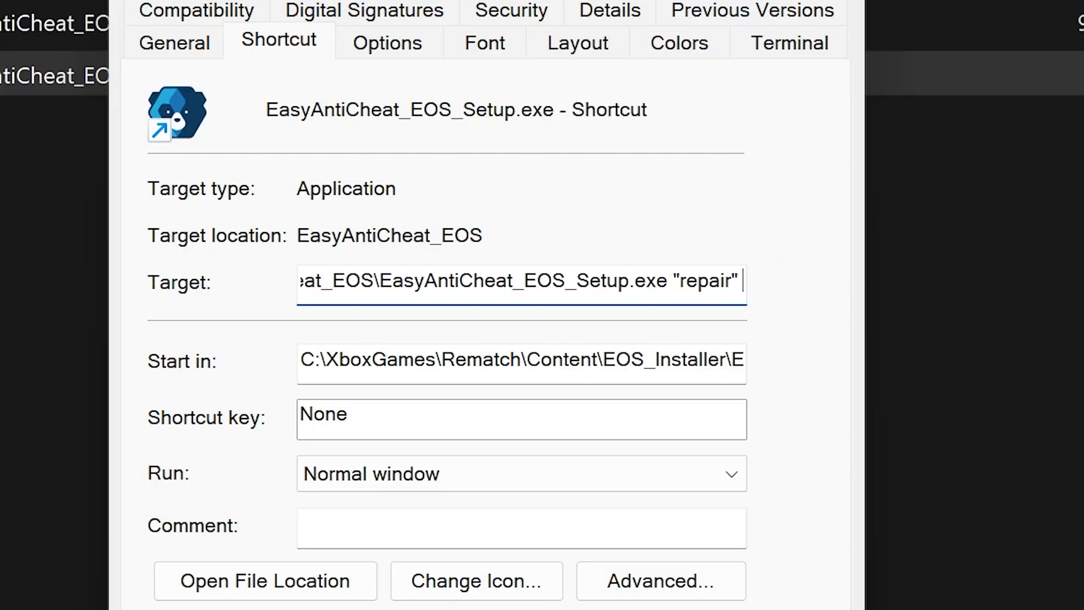
double_click(703, 281)
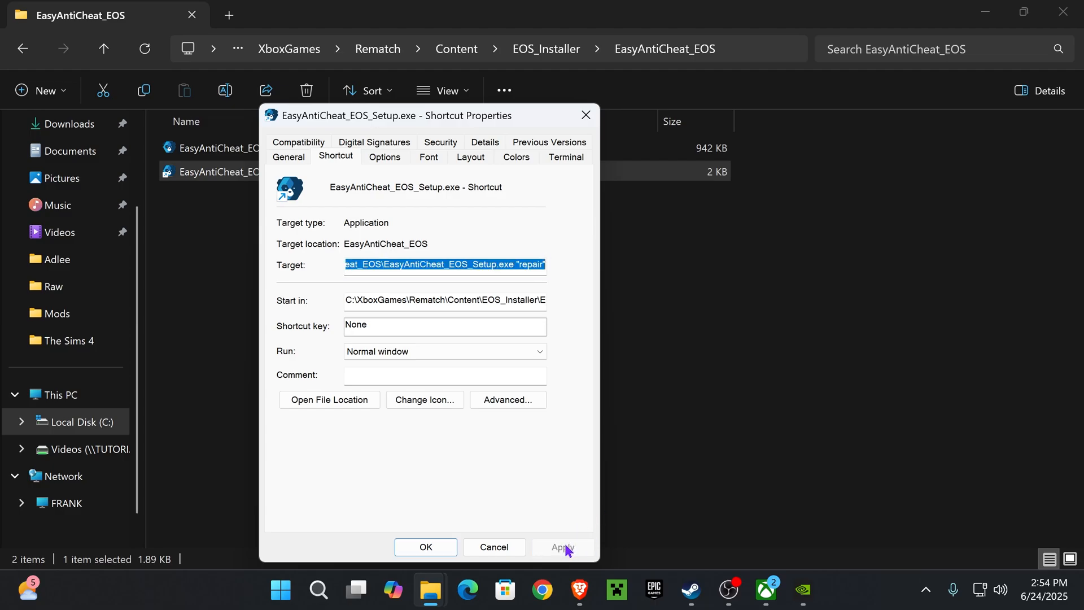
left_click(424, 546)
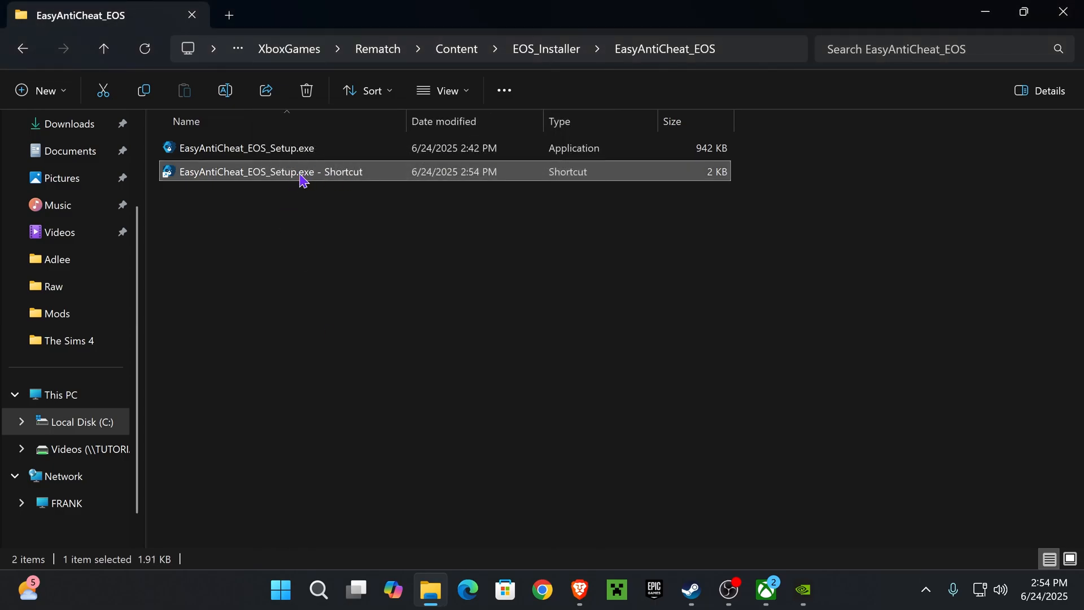
mouse_move(494, 240)
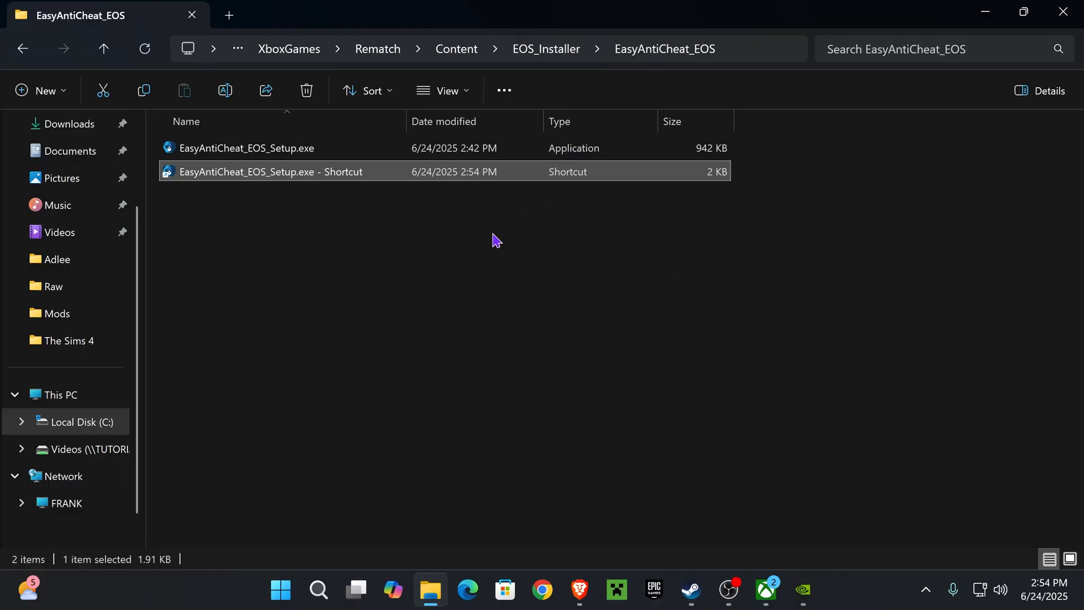
mouse_move(422, 259)
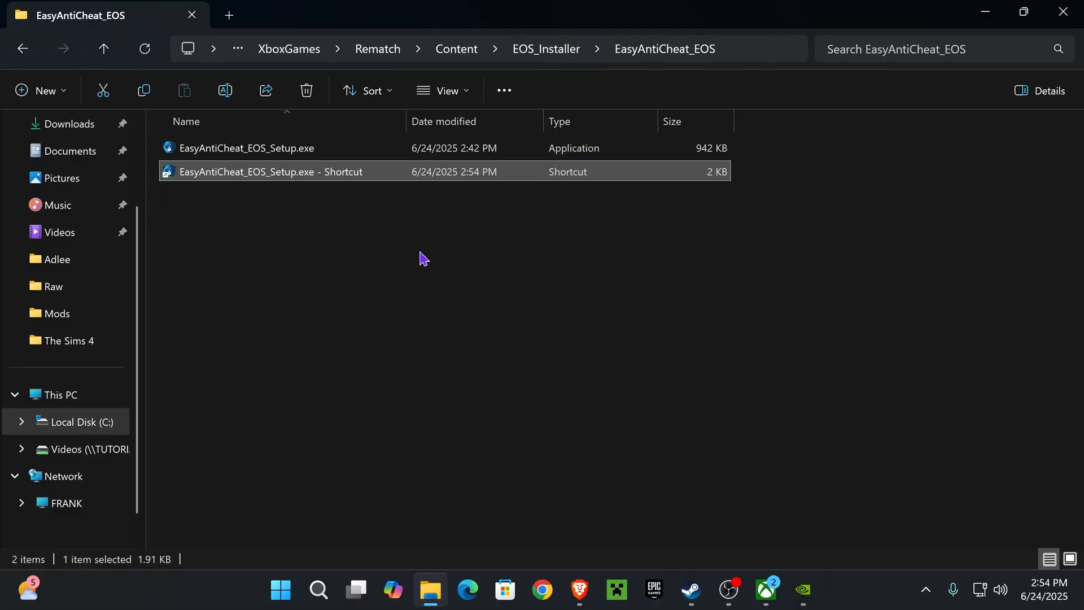
- Back in the Xbox app, close Manage and start Rematch with Play
left_click(765, 589)
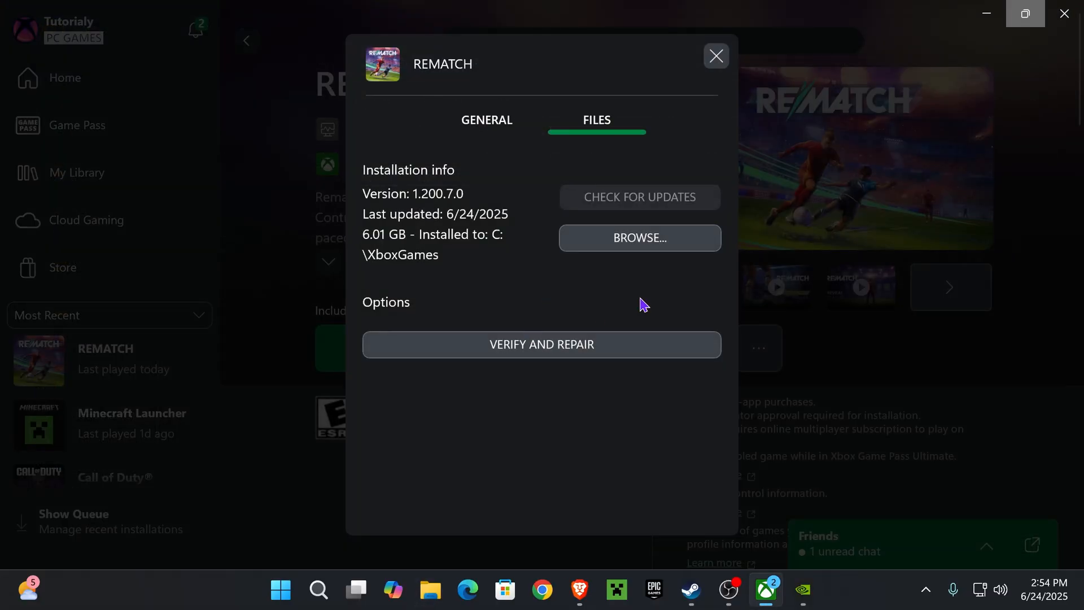
left_click(716, 56)
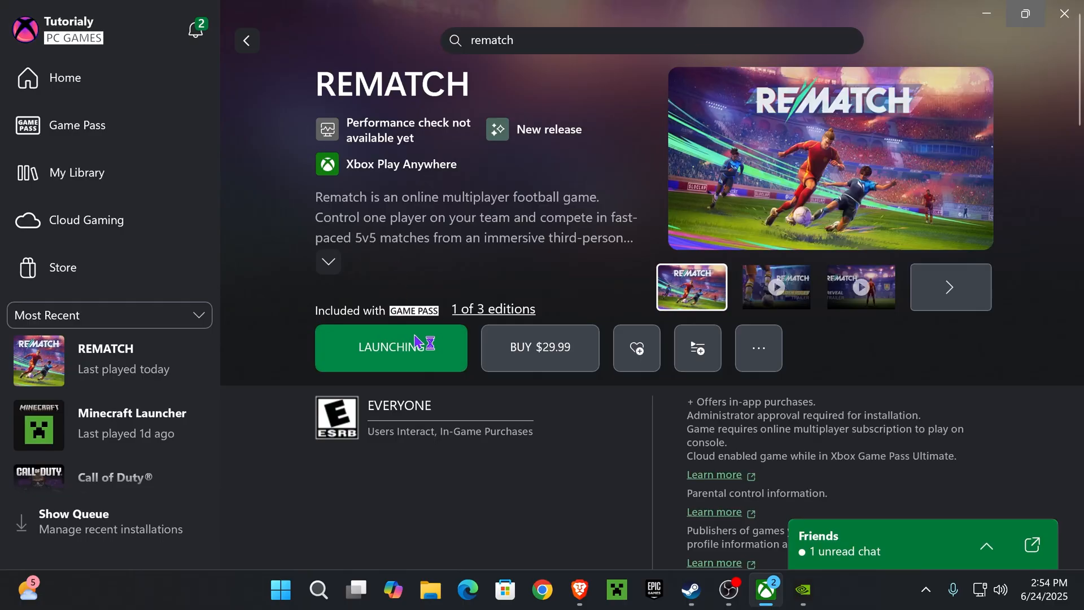
left_click(389, 347)
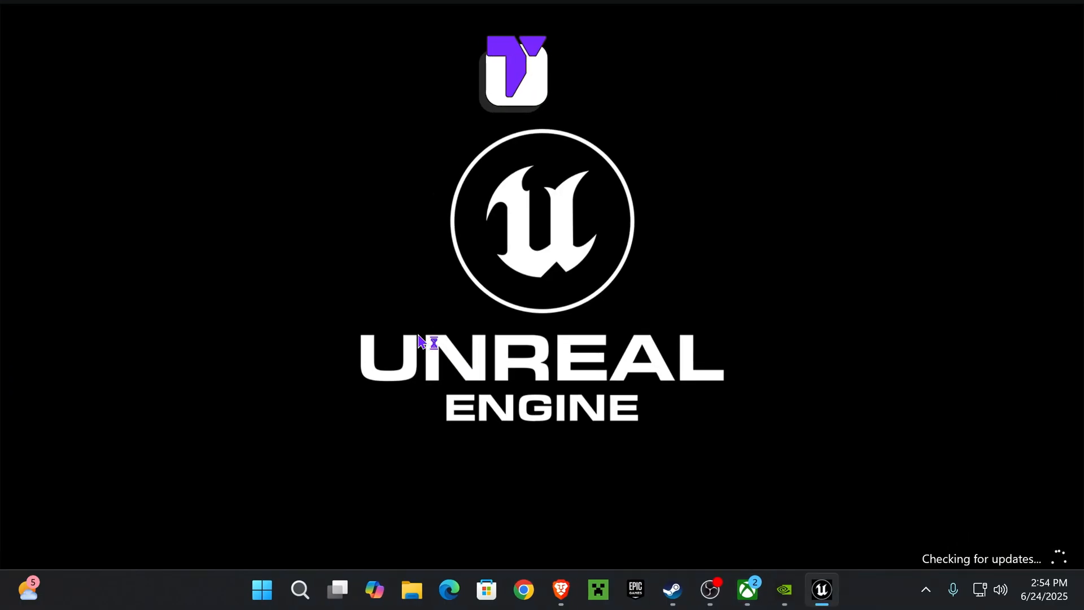